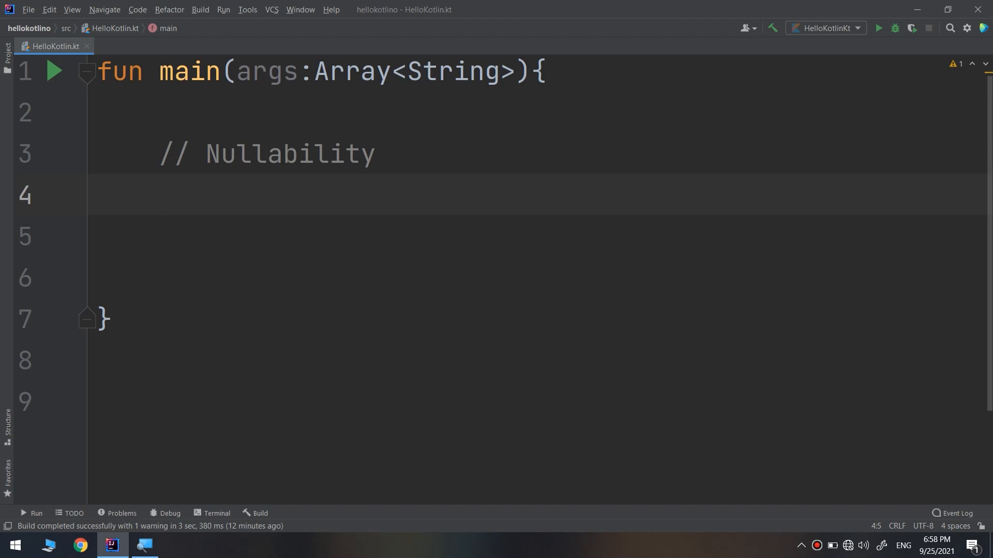
# Declare var name = "Jack" under the Nullability comment on line 4
pyautogui.click(159, 195)
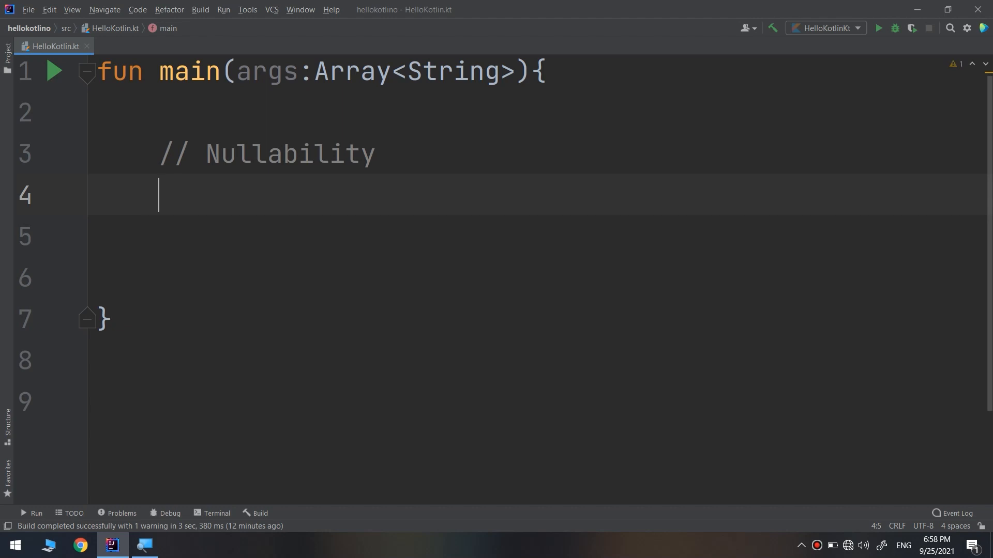
pyautogui.write('var na')
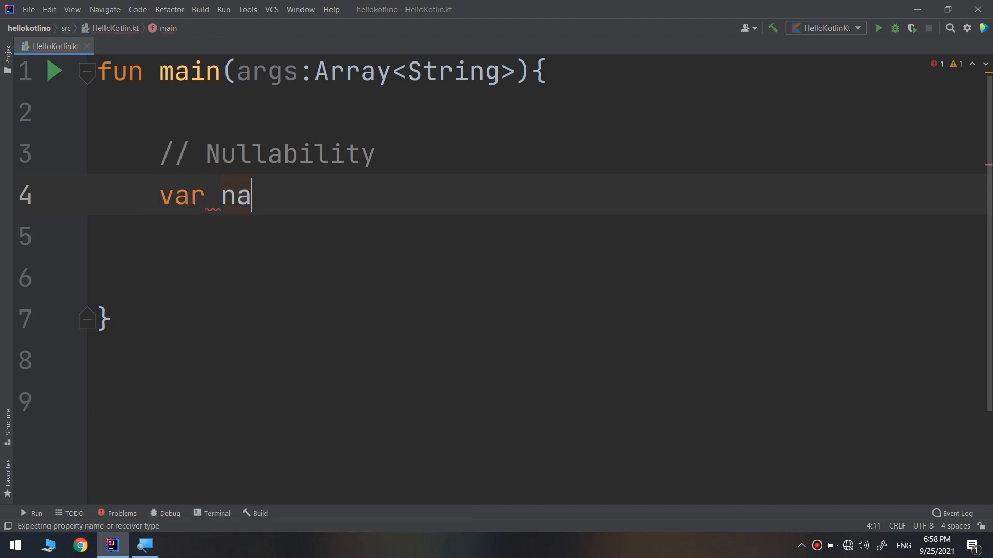
pyautogui.write('me =')
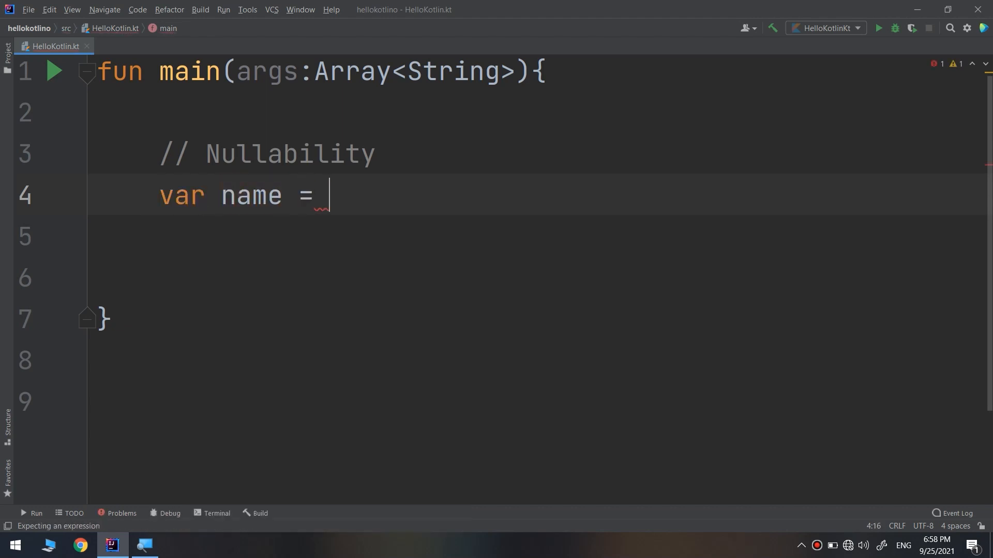
pyautogui.write('"Ja"')
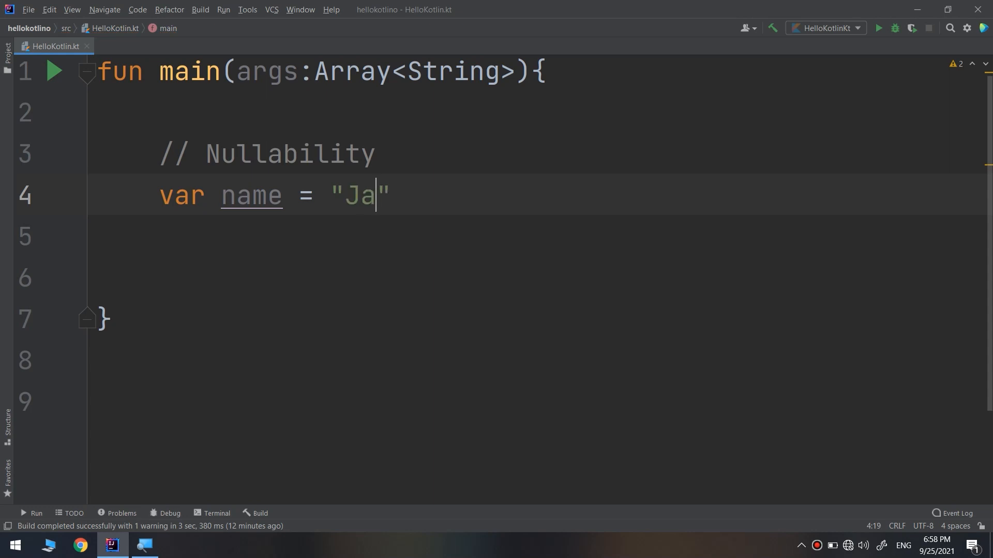
pyautogui.write('ck')
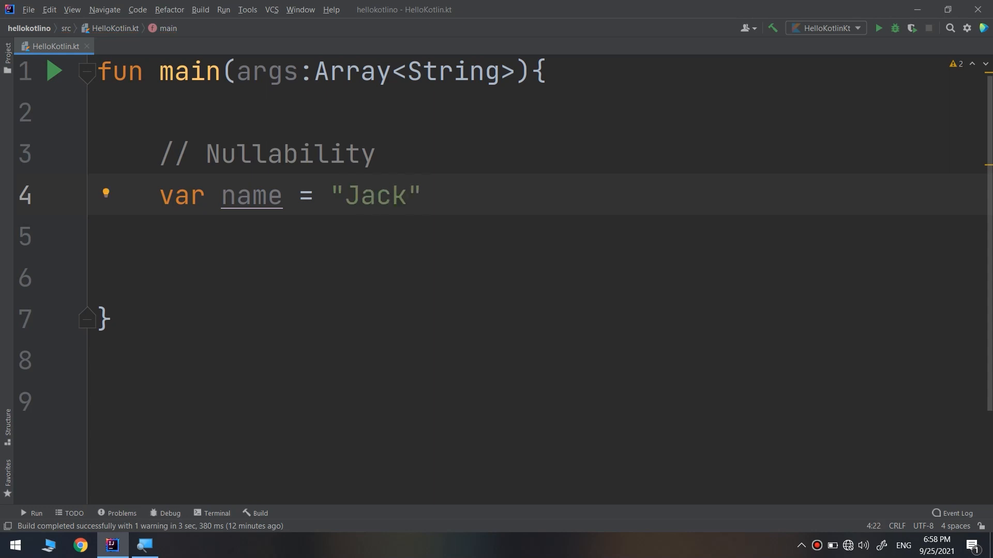
pyautogui.moveTo(275, 168)
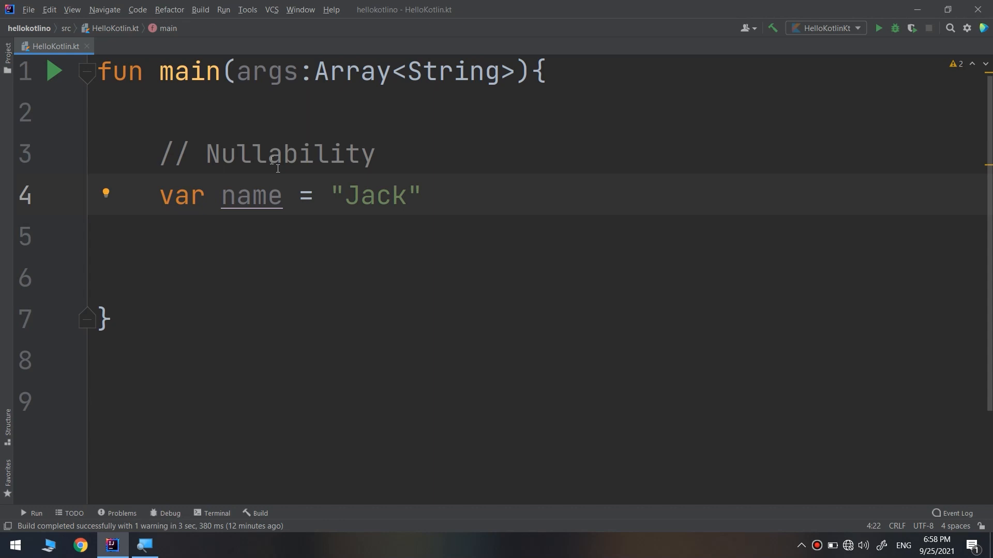
# Remove Jack so the line reads var name = ""
pyautogui.doubleClick(251, 194)
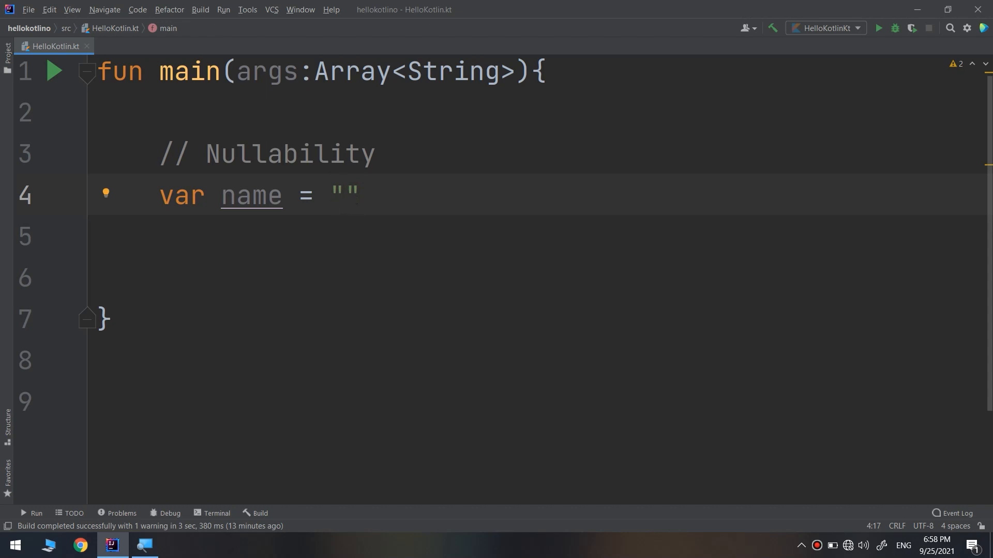
pyautogui.doubleClick(343, 195)
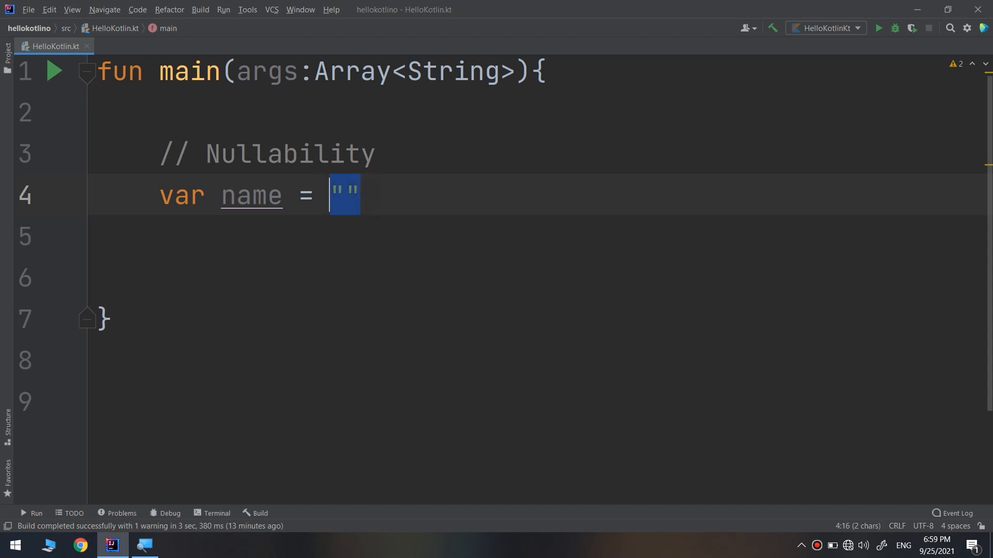
pyautogui.press('Right')
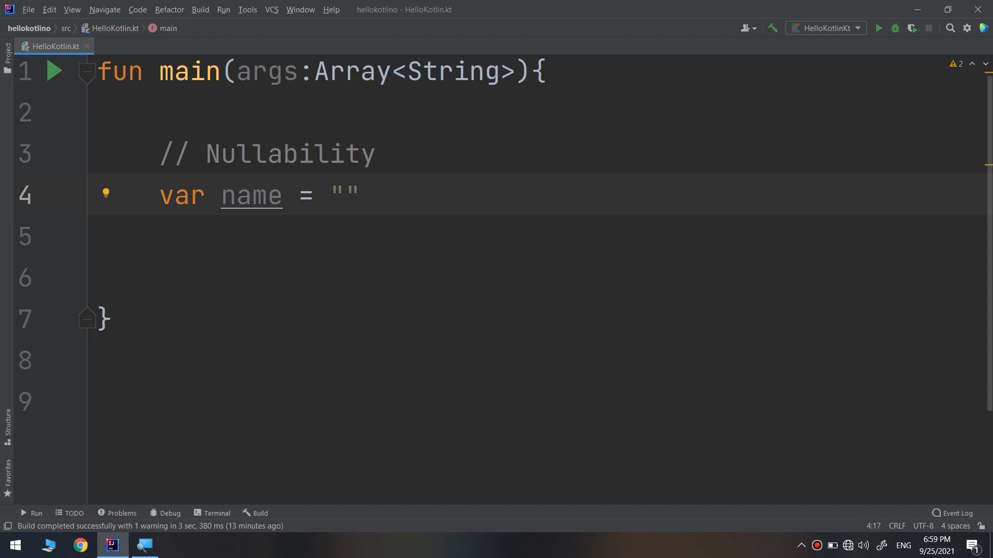
pyautogui.doubleClick(343, 194)
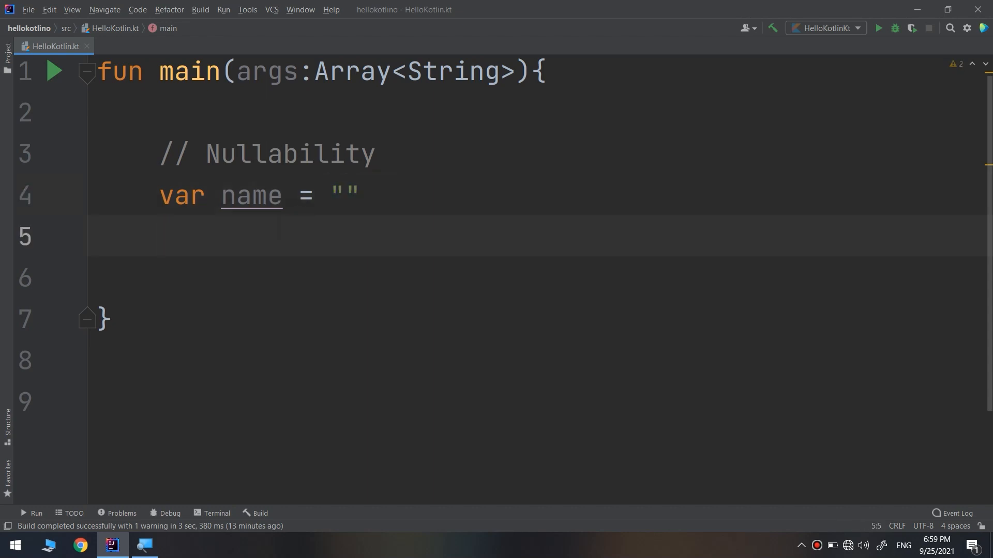
# Discard the half-written var on line 5 and change name's empty string to null
pyautogui.write('var')
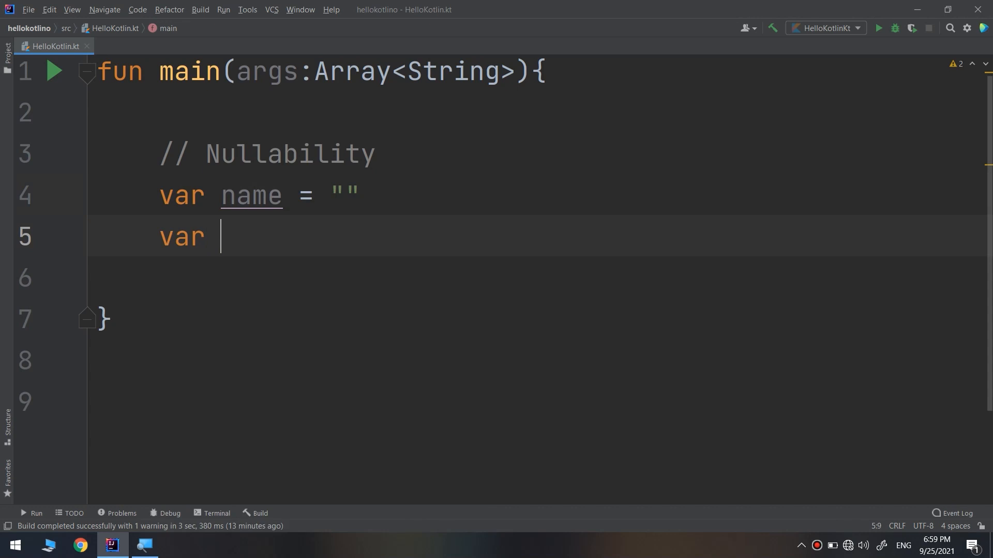
pyautogui.press('Backspace')
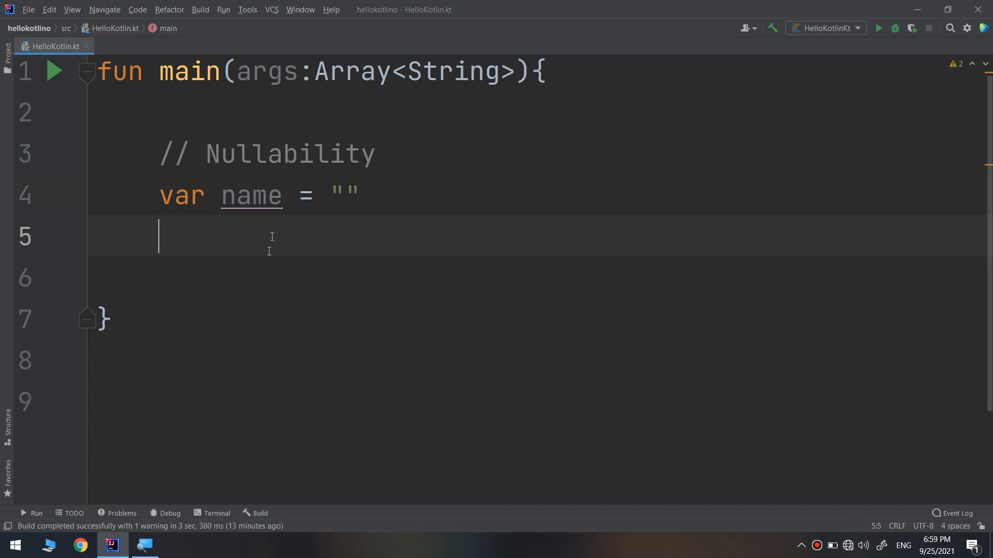
pyautogui.click(343, 195)
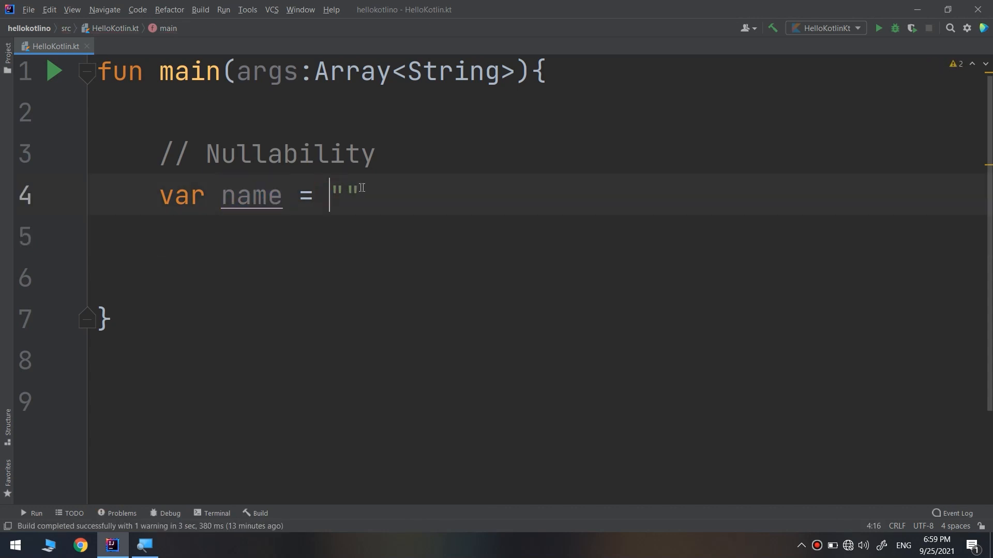
pyautogui.doubleClick(343, 195)
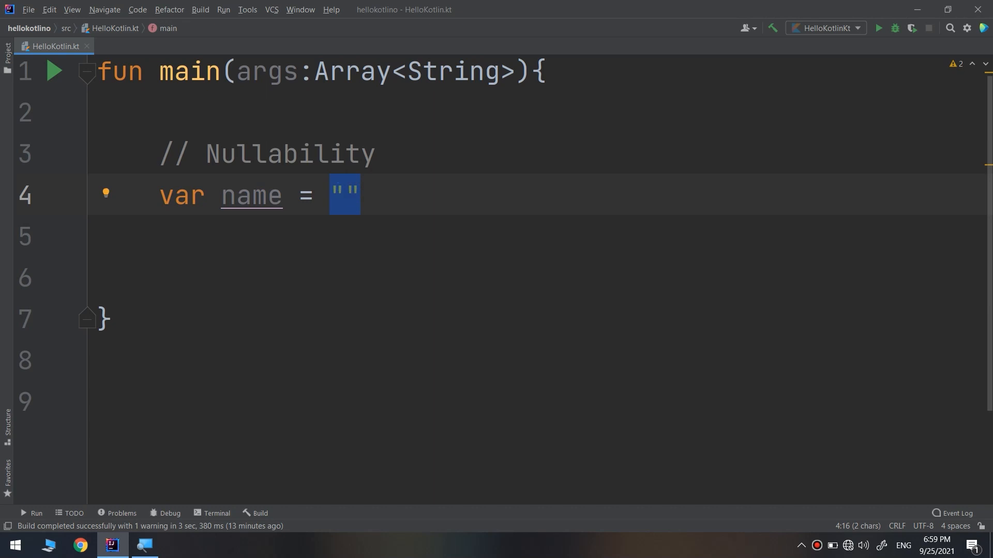
pyautogui.write('null')
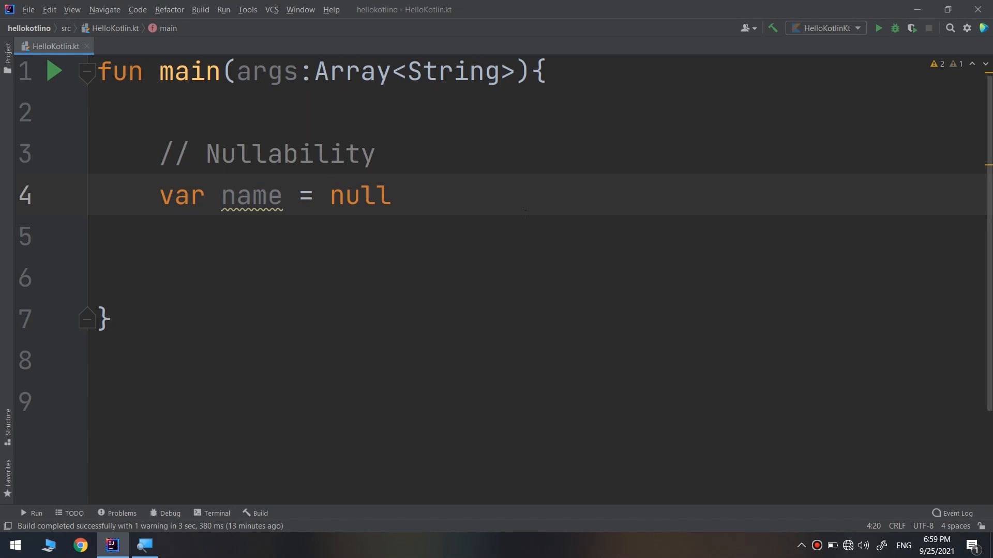
# Begin a second variable declaration after var name = null
pyautogui.click(391, 196)
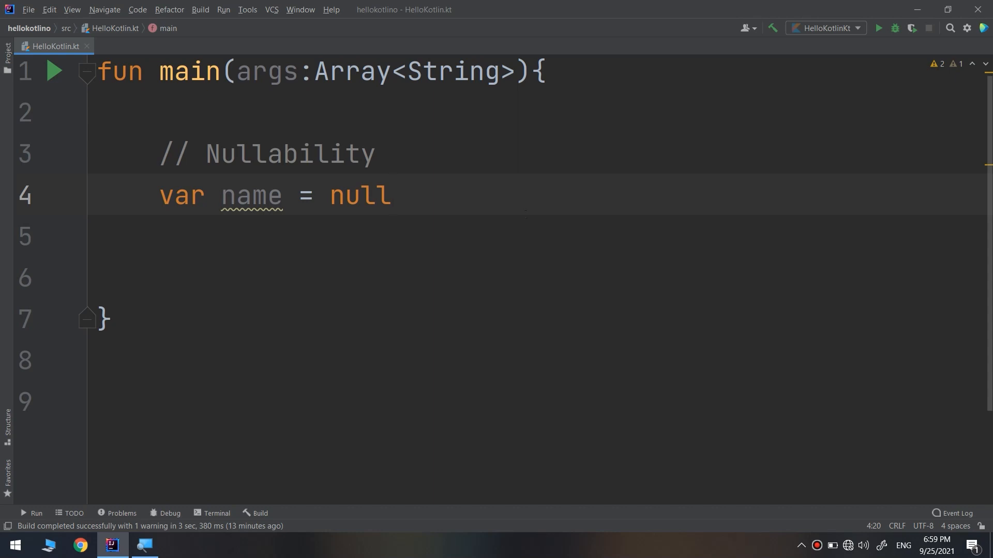
pyautogui.click(393, 195)
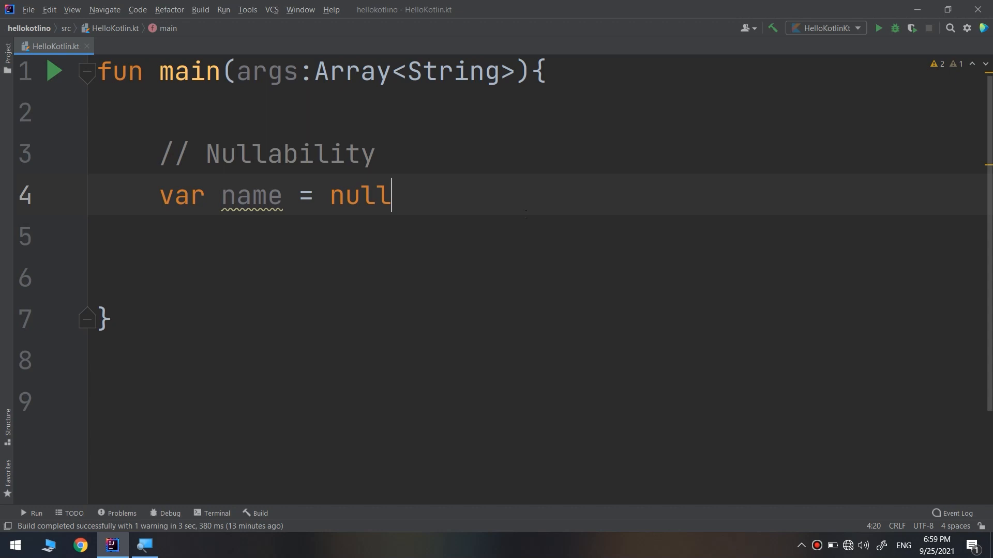
pyautogui.write('var')
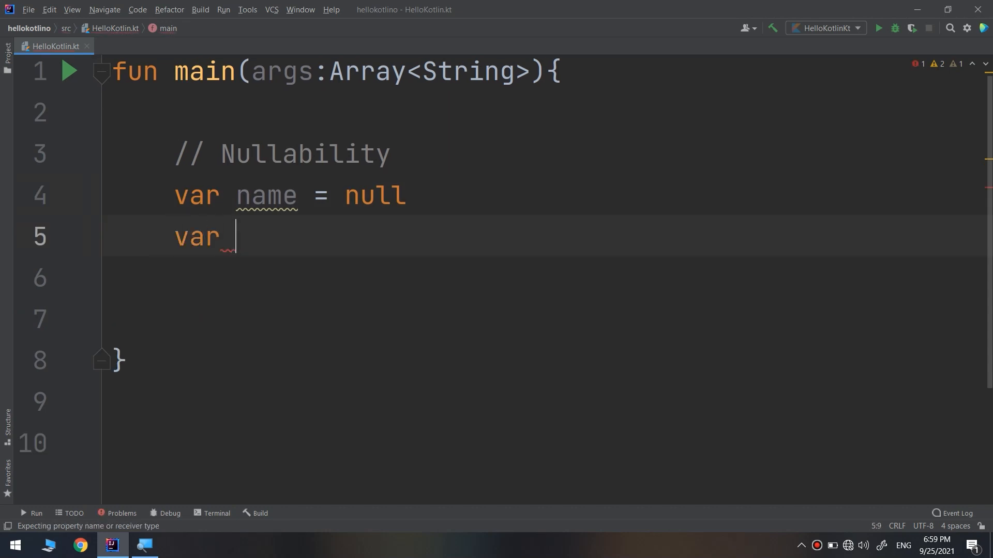
# Declare var age = 29 and var occupation = "" below the name variable
pyautogui.write('age =')
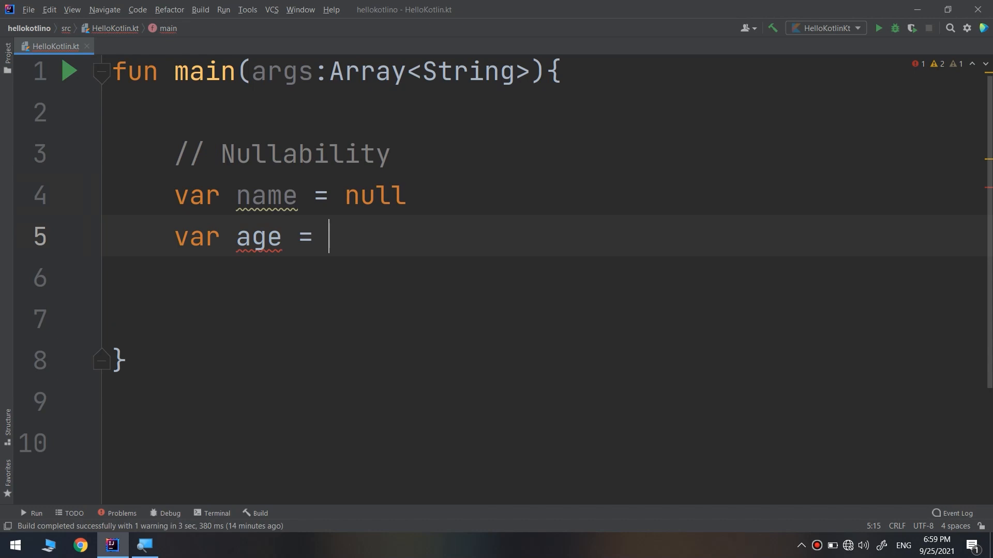
pyautogui.write('29')
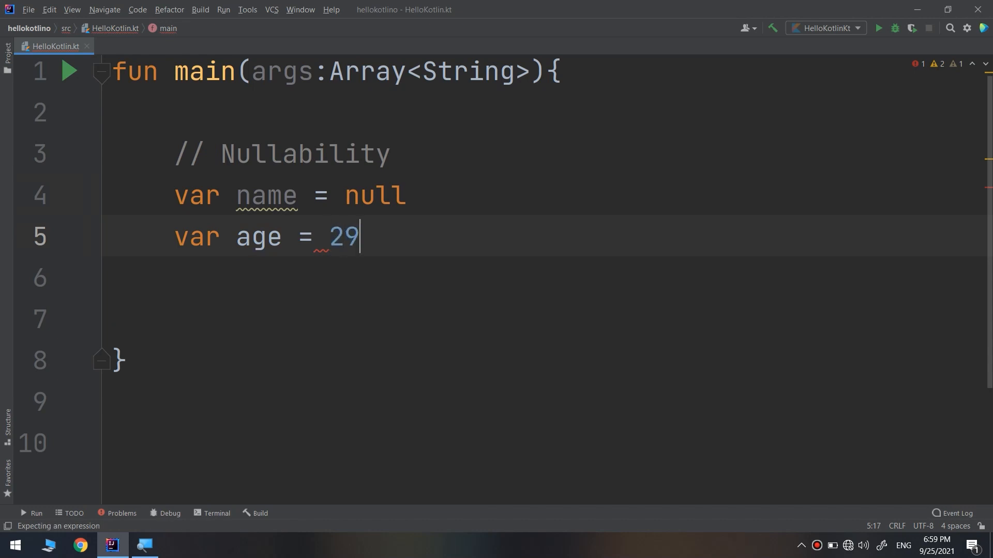
pyautogui.write('a')
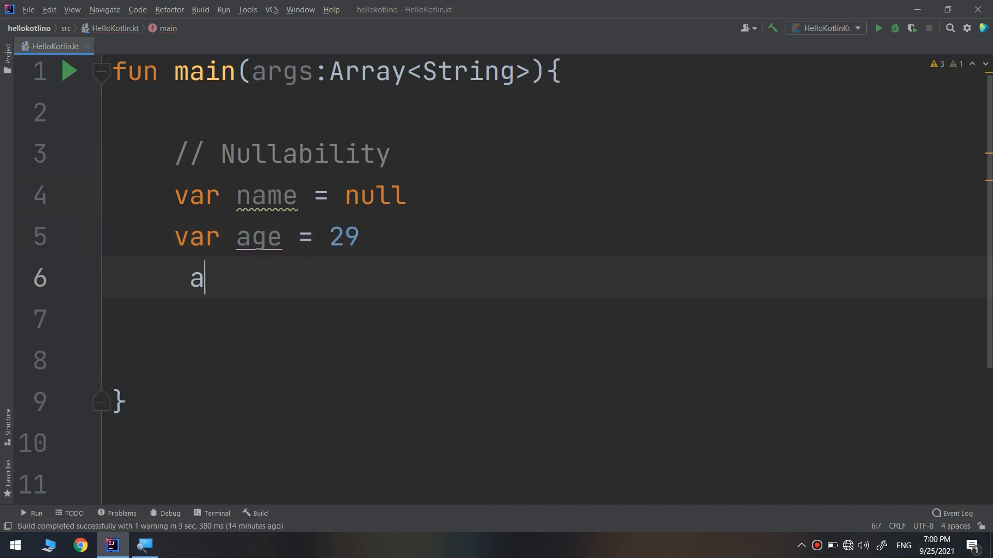
pyautogui.press('Backspace')
pyautogui.write('var o')
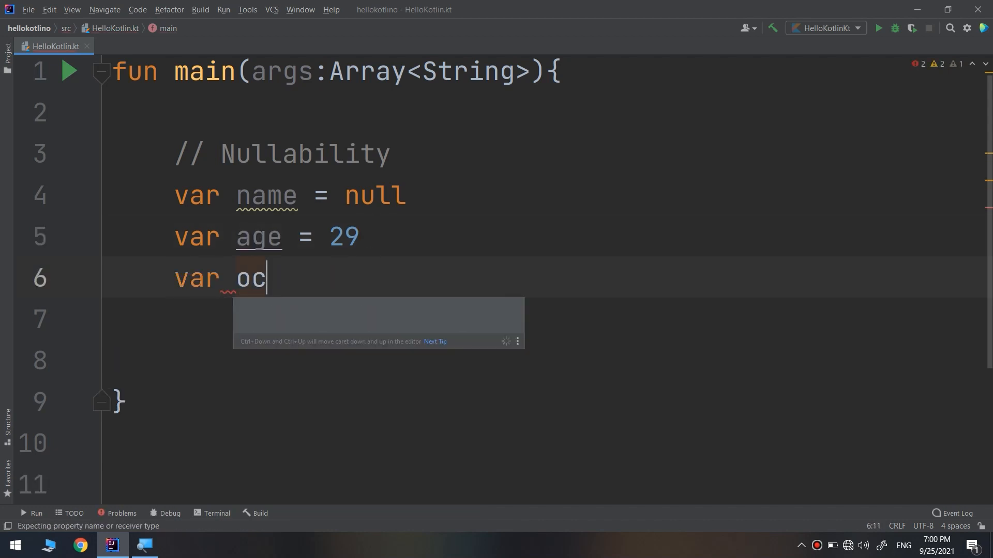
pyautogui.write('cupat')
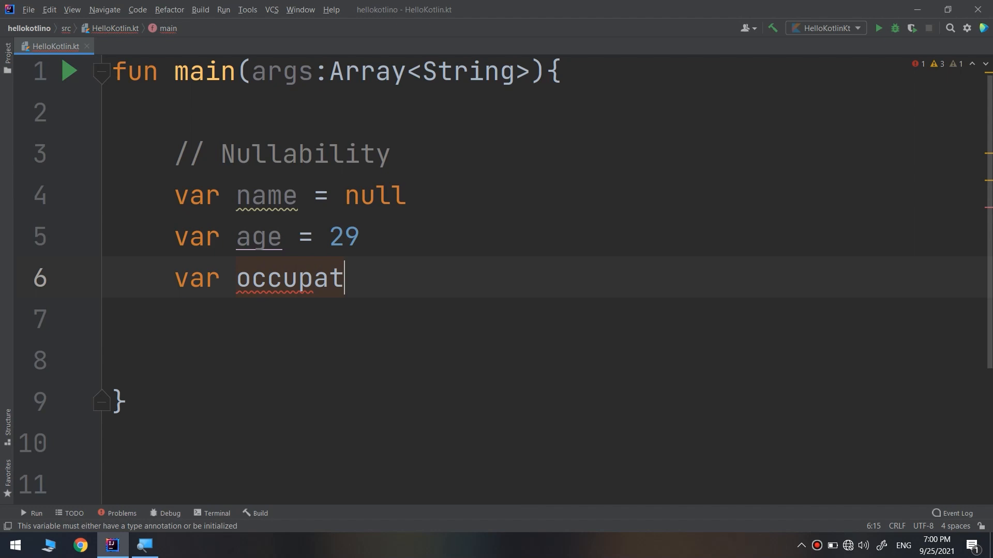
pyautogui.write('ion =')
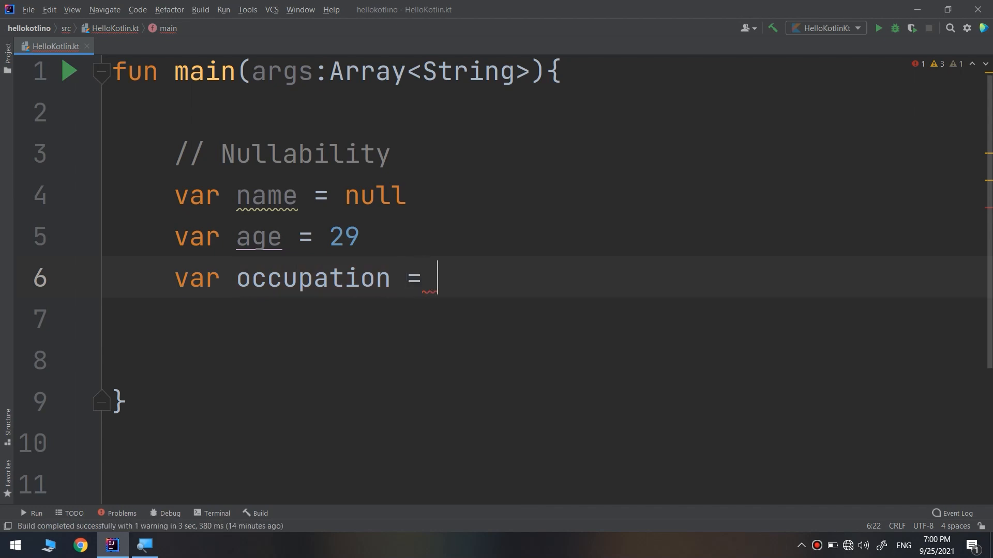
pyautogui.write('""')
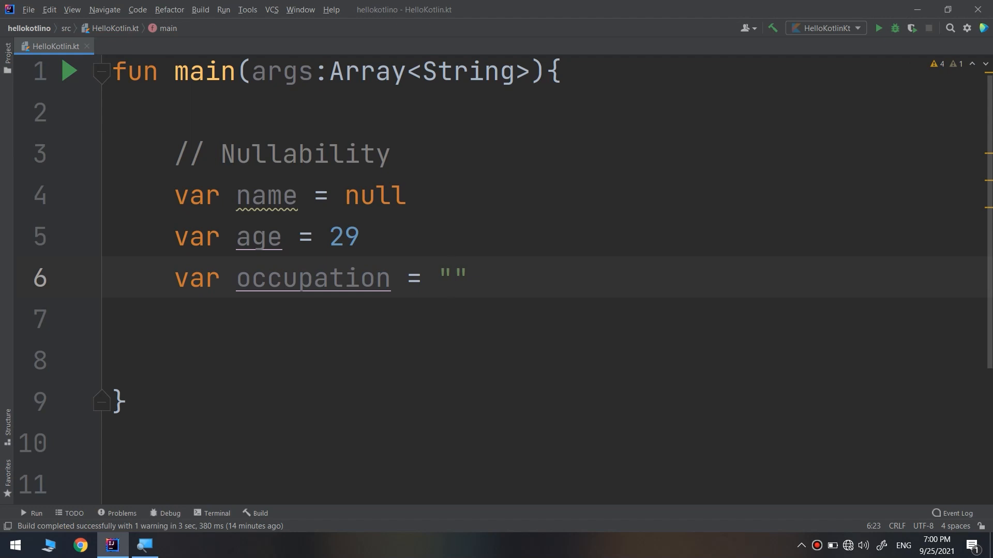
# Set occupation to "Developer" and name to "Jack"
pyautogui.click(452, 277)
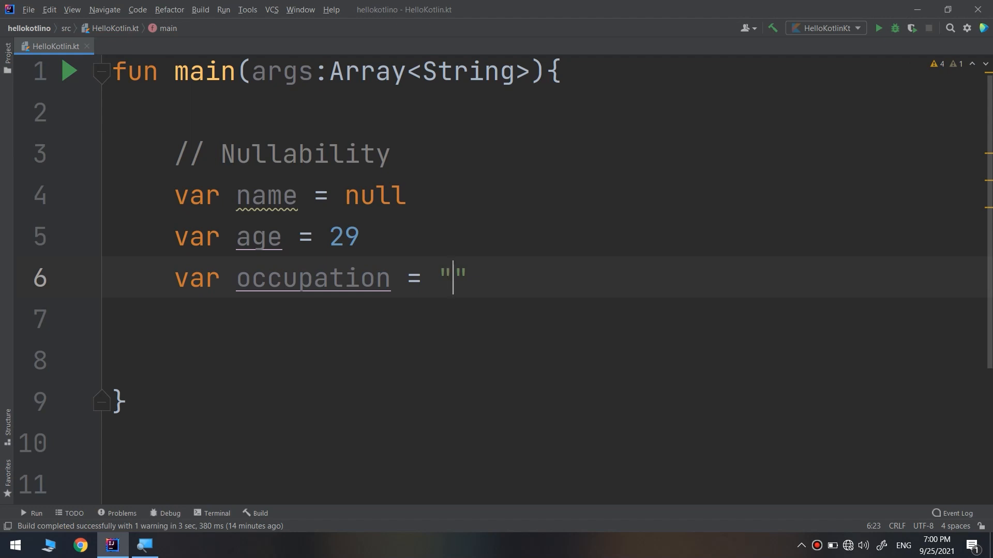
pyautogui.write('Deve')
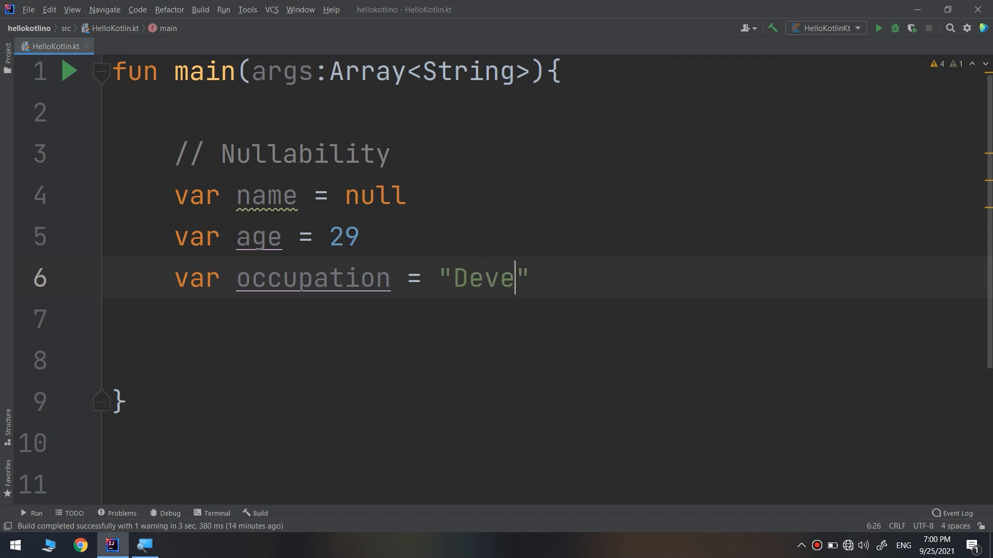
pyautogui.write('loper')
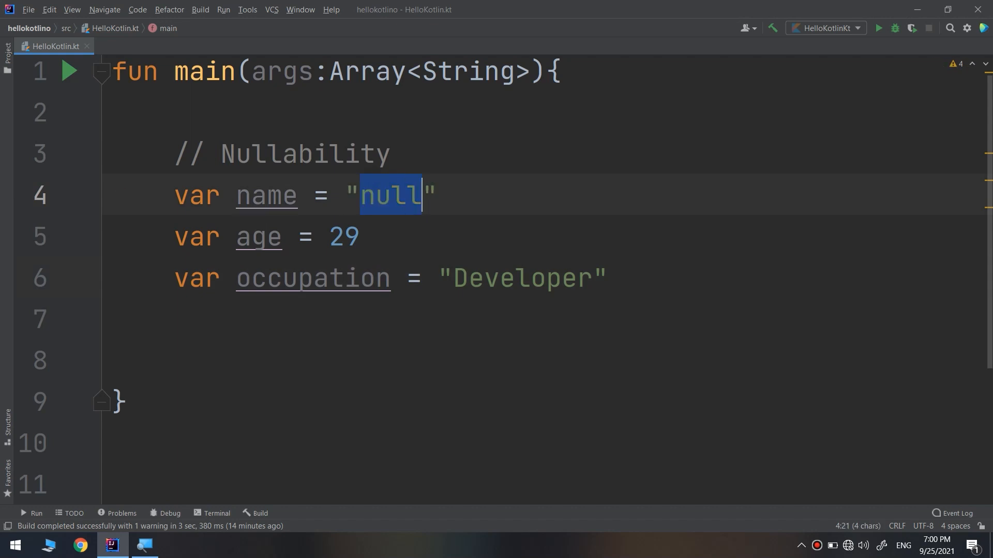
pyautogui.write('Jack')
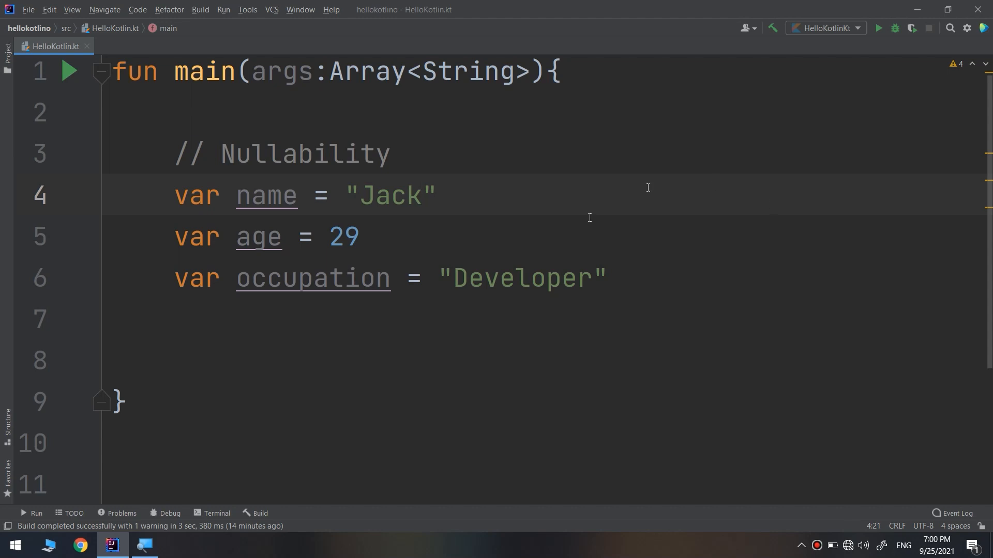
# Delete Developer so occupation is back to an empty string
pyautogui.click(515, 278)
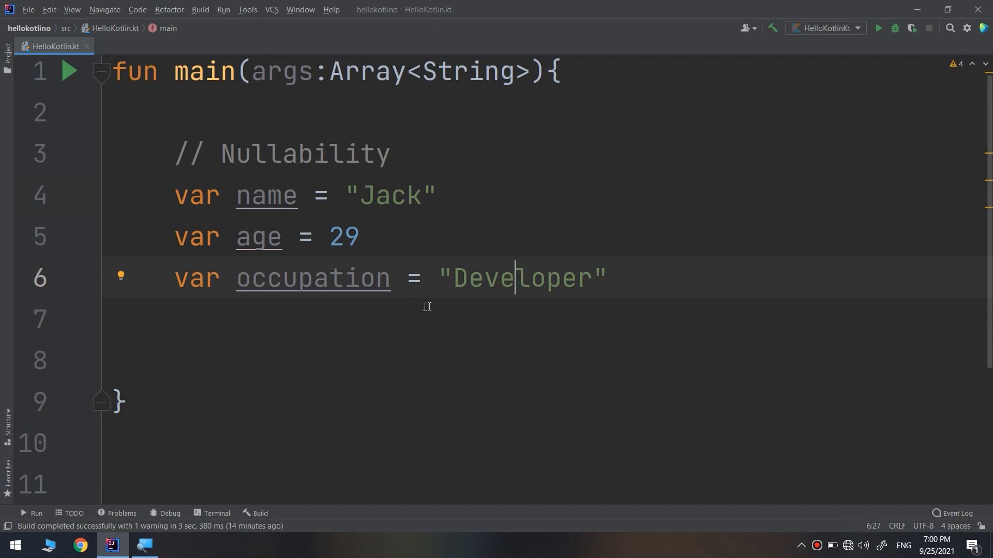
pyautogui.doubleClick(519, 277)
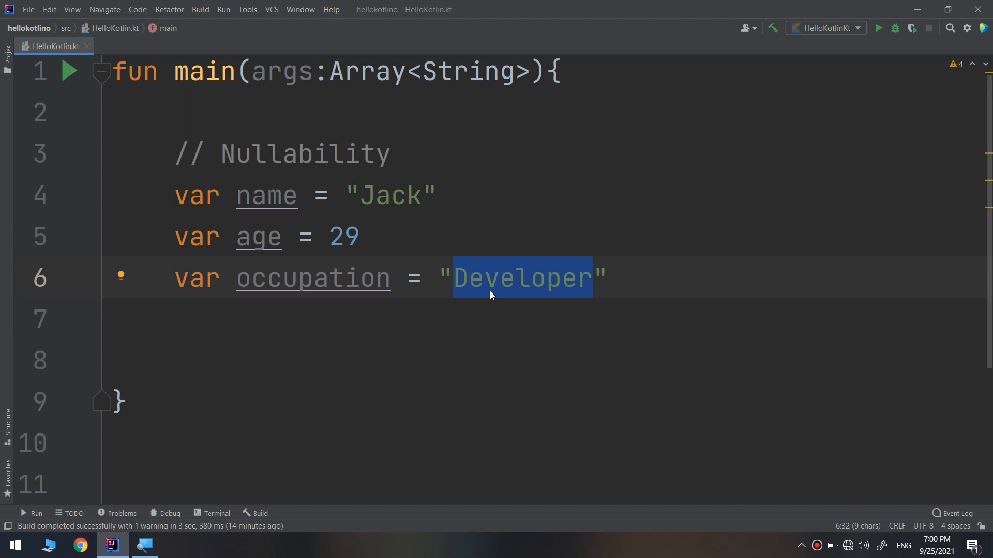
pyautogui.press('Delete')
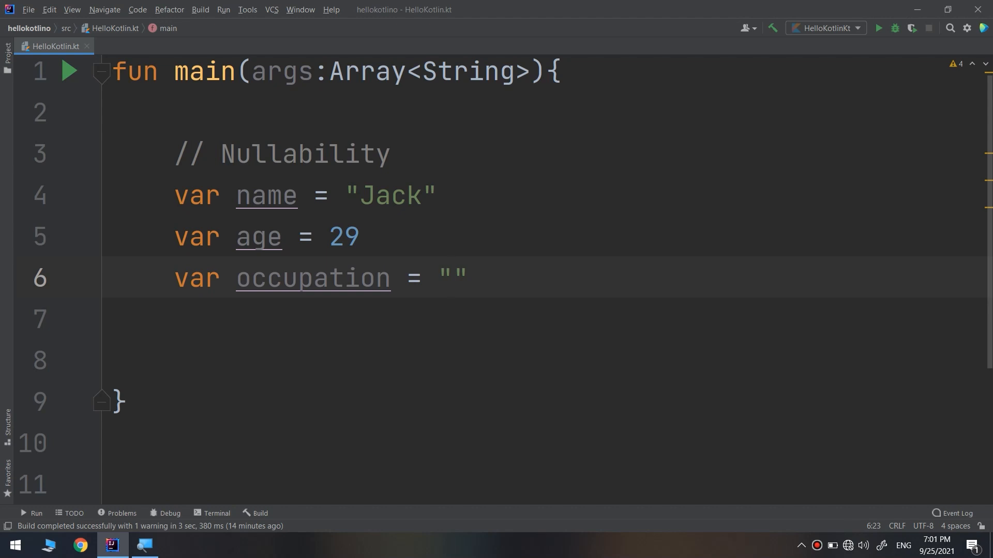
# Assign occupation null with a trailing comment // absence of a value
pyautogui.click(453, 278)
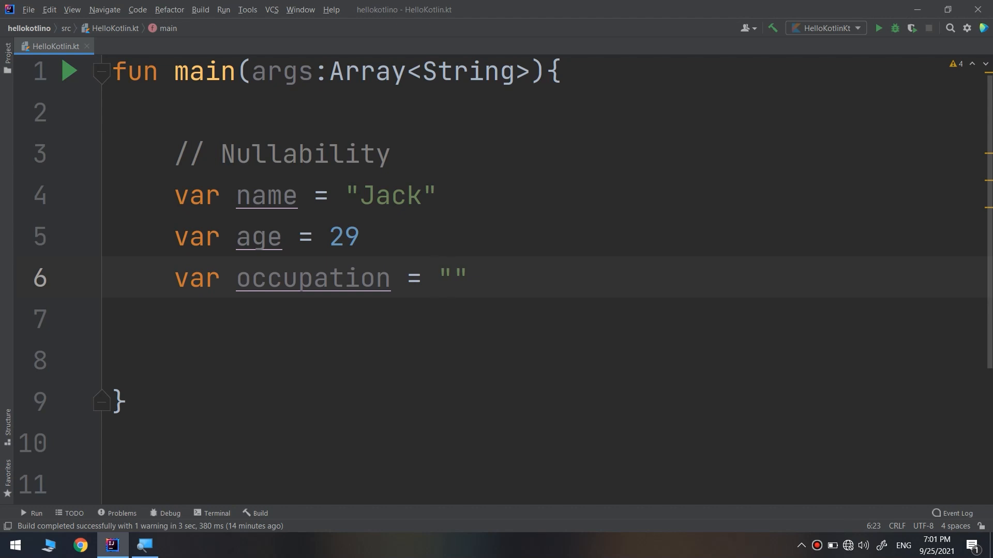
pyautogui.write('null  //')
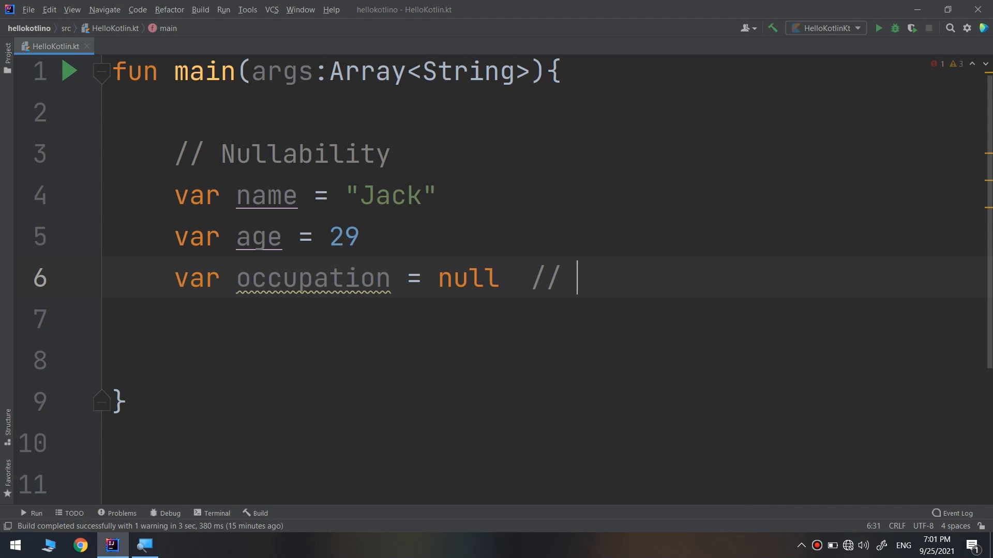
pyautogui.write('absence of')
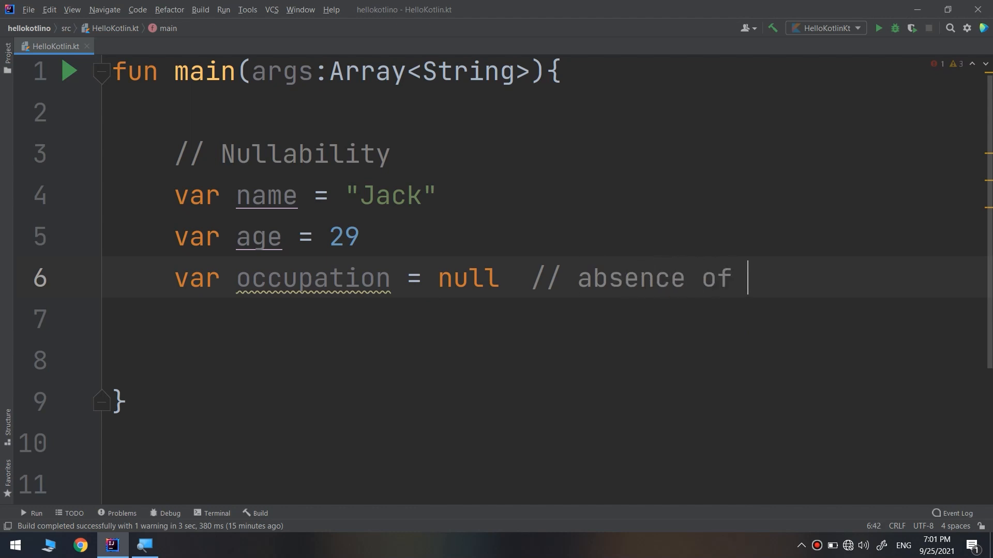
pyautogui.write('a value')
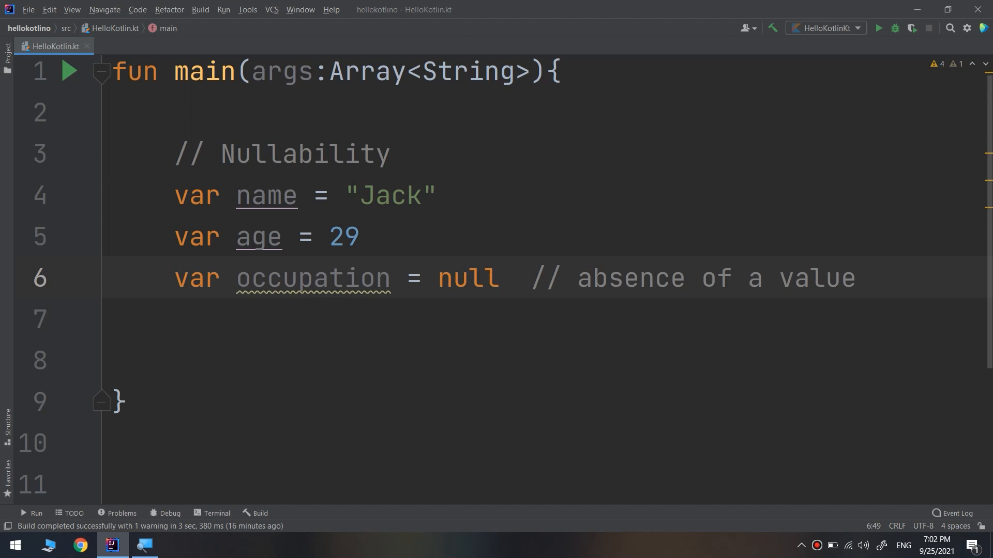
pyautogui.click(856, 277)
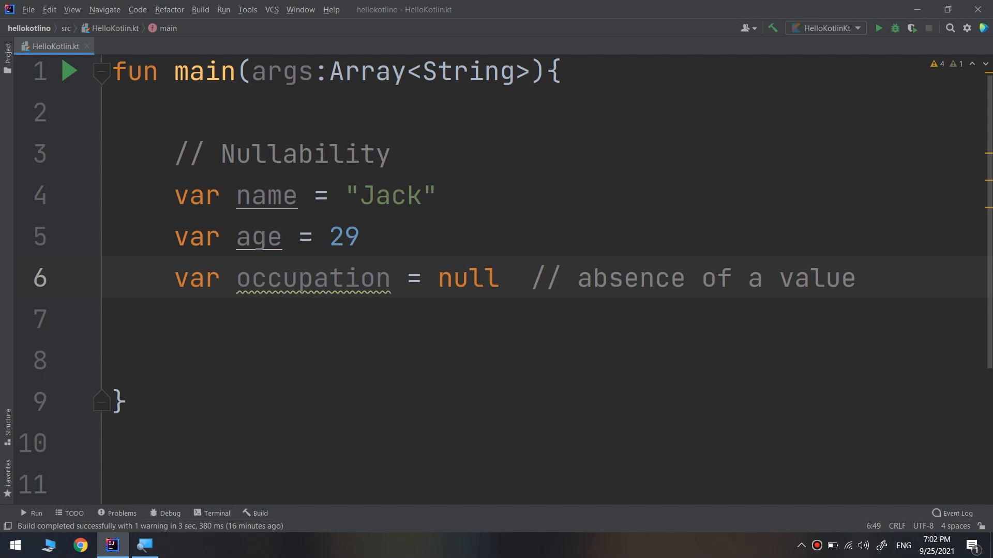
# Sketch a box holding 5 labelled not null beside an empty null box in PowerPoint, then leave the slideshow
pyautogui.click(855, 277)
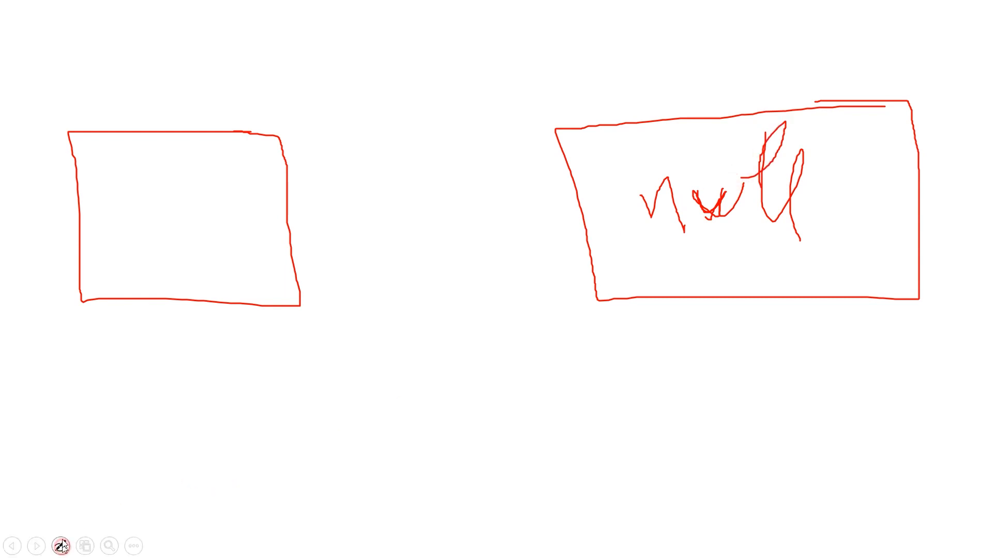
pyautogui.click(60, 546)
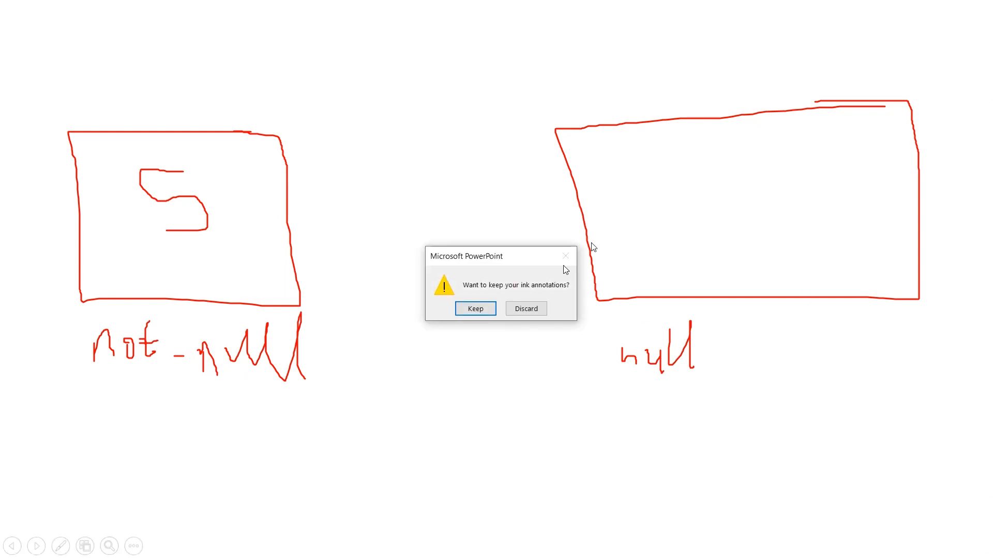
pyautogui.click(524, 308)
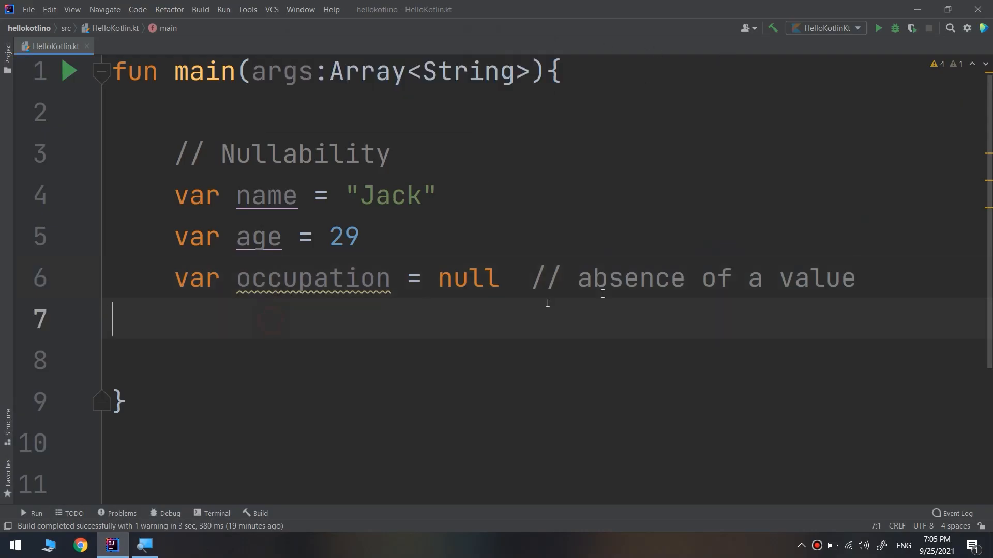
# Add occupation = "Developer" on a new line and quick-fix occupation's type to String?
pyautogui.press('enter')
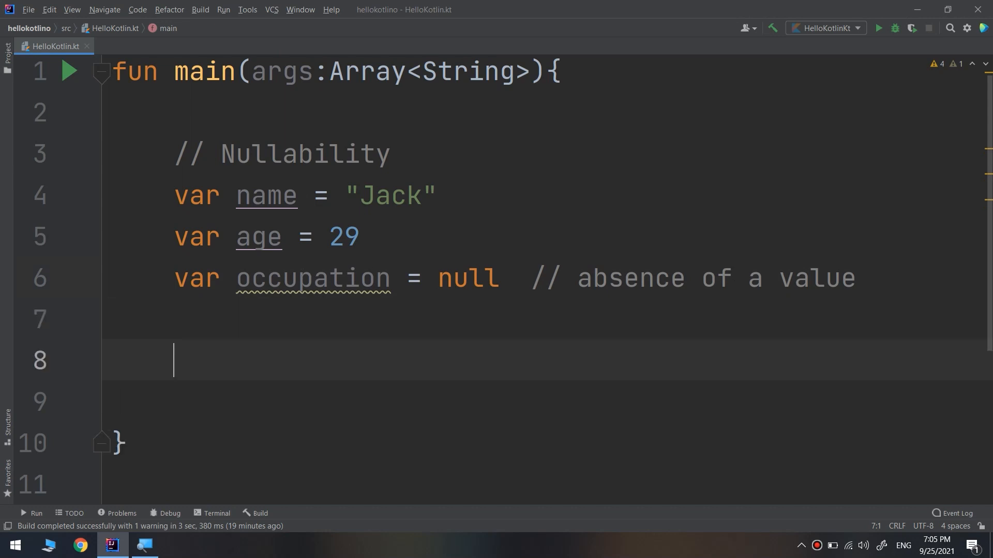
pyautogui.write('occupation')
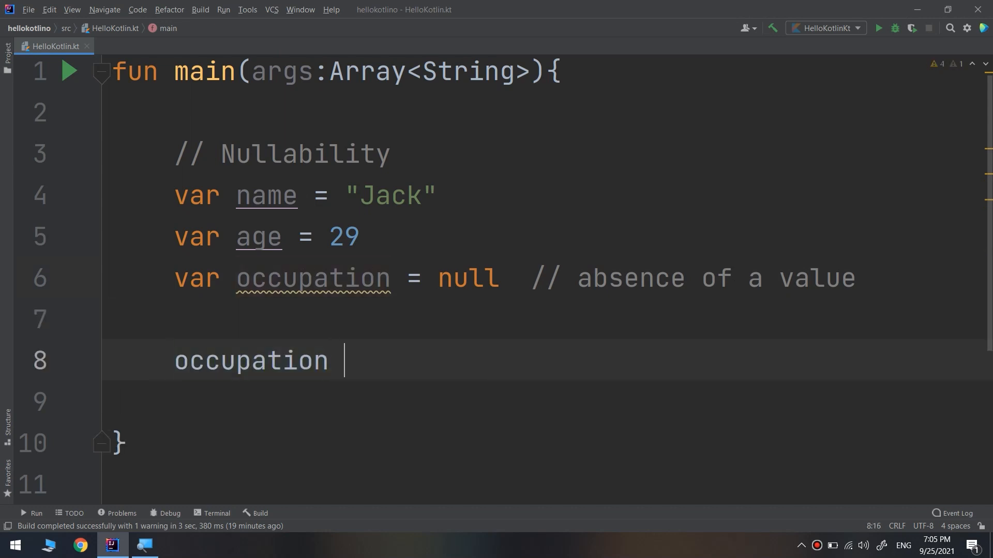
pyautogui.write('= "D"')
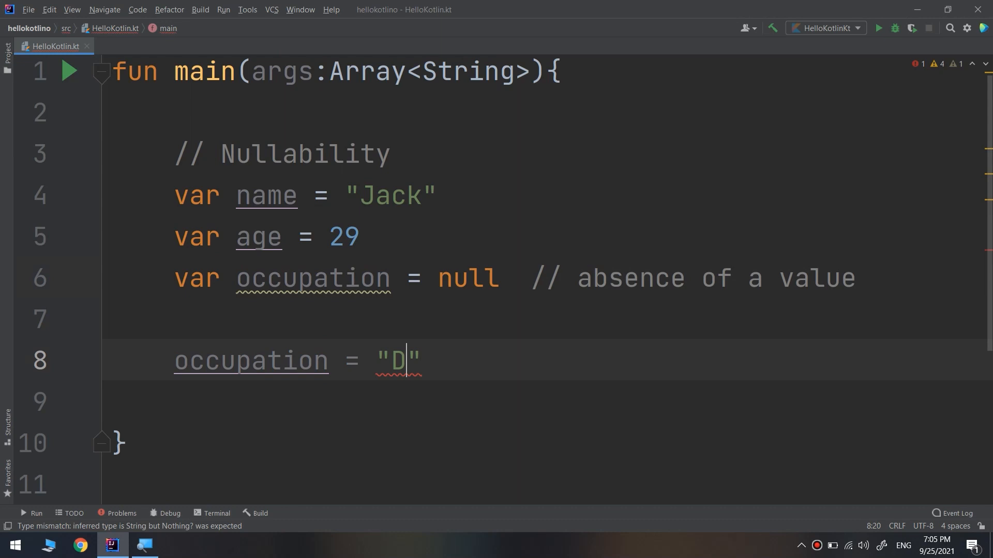
pyautogui.write('eveloper')
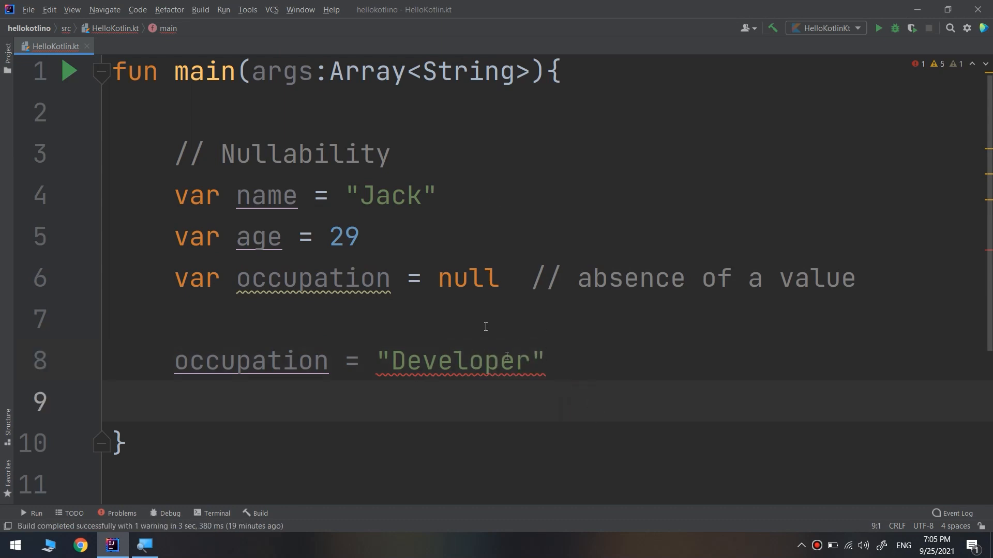
pyautogui.click(498, 361)
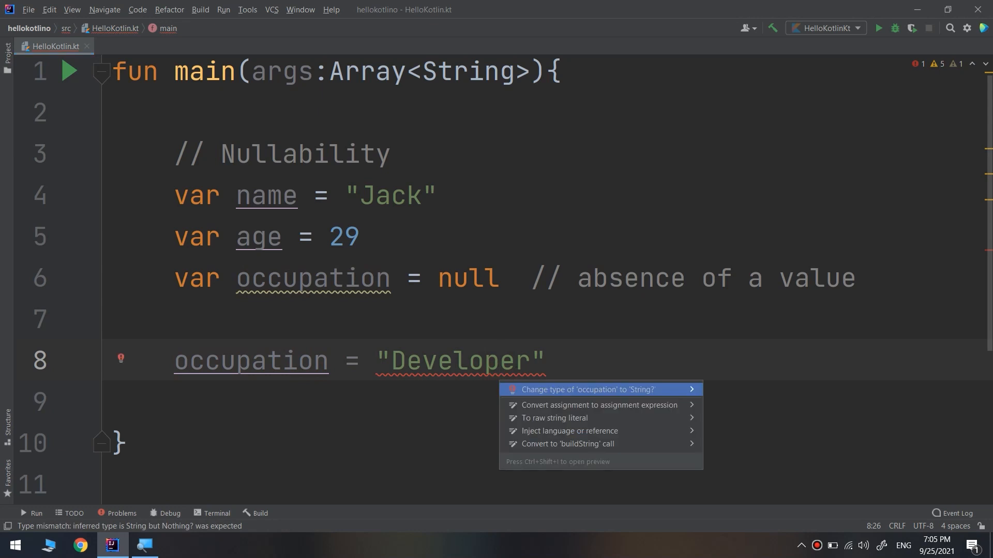
pyautogui.click(587, 390)
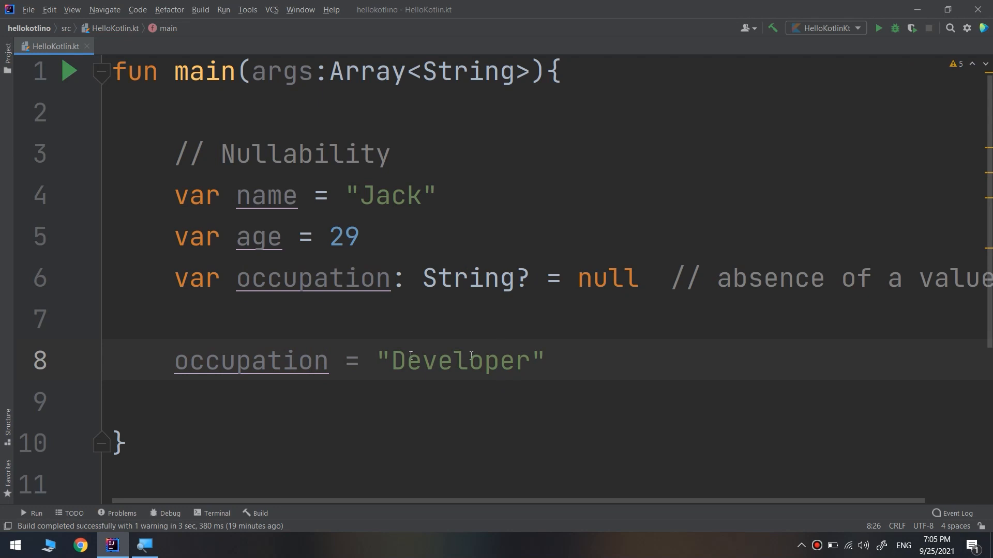
pyautogui.doubleClick(473, 278)
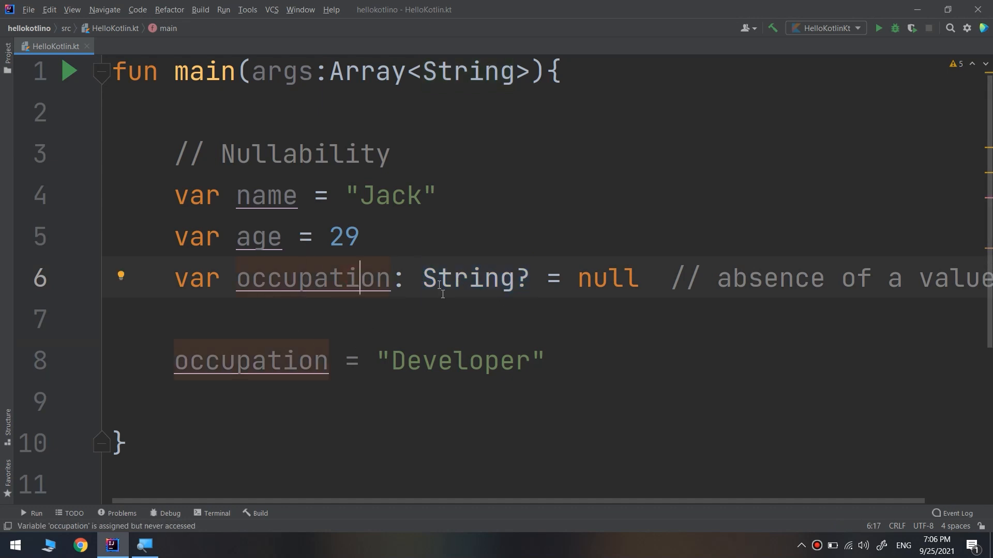
pyautogui.doubleClick(312, 277)
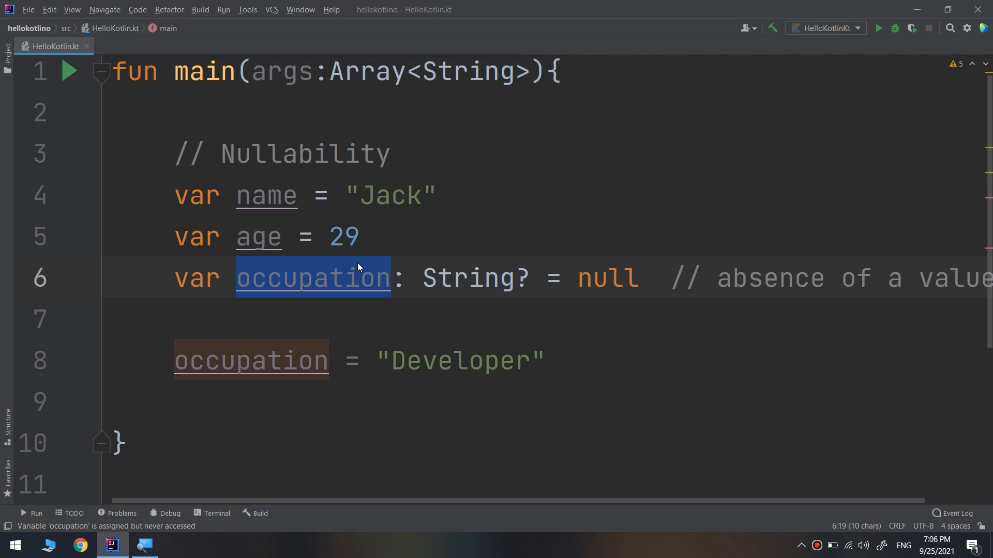
pyautogui.moveTo(335, 281)
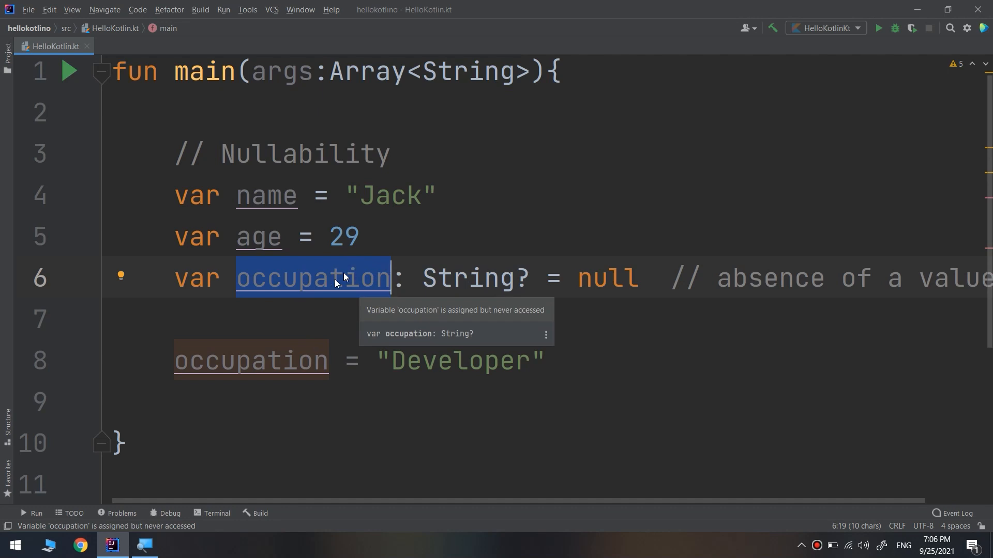
pyautogui.moveTo(300, 293)
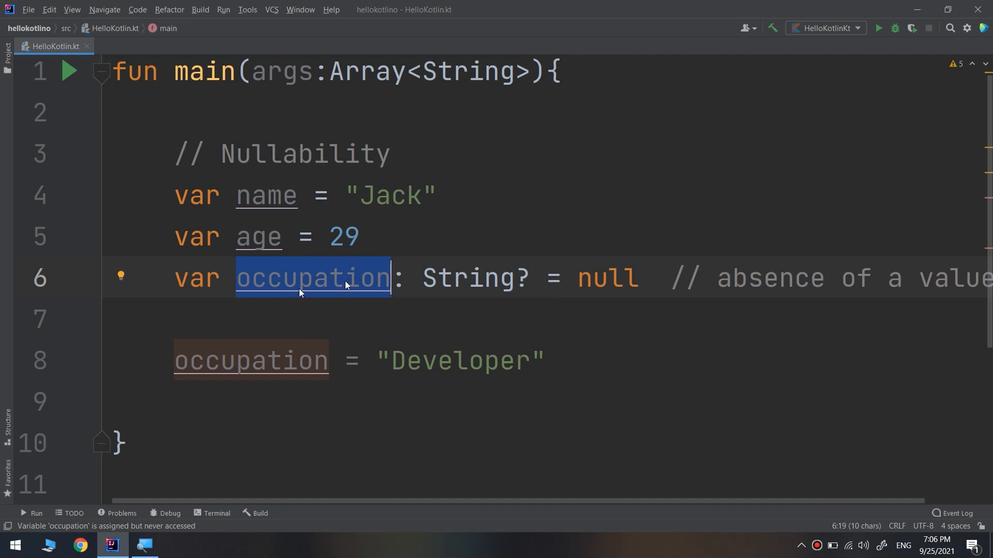
pyautogui.doubleClick(468, 277)
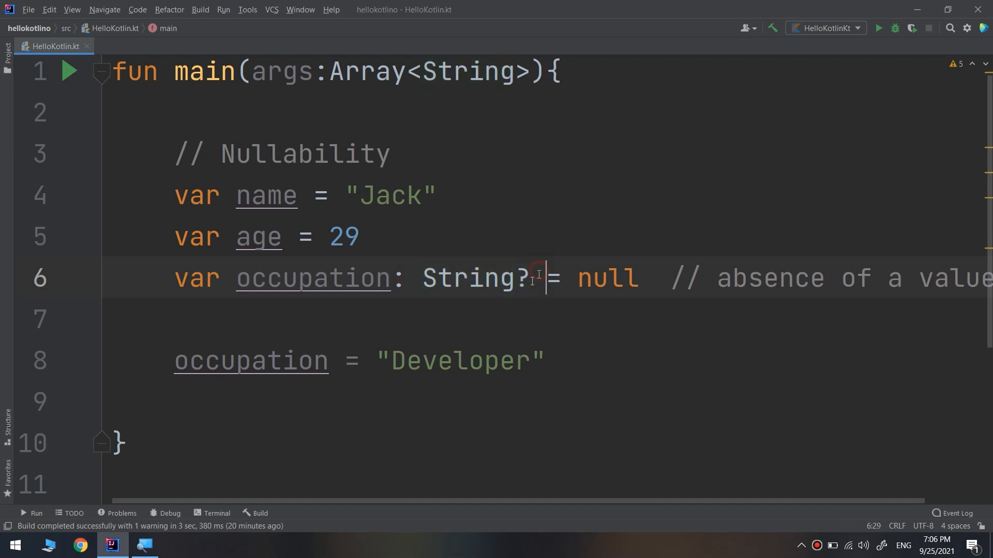
pyautogui.doubleClick(472, 277)
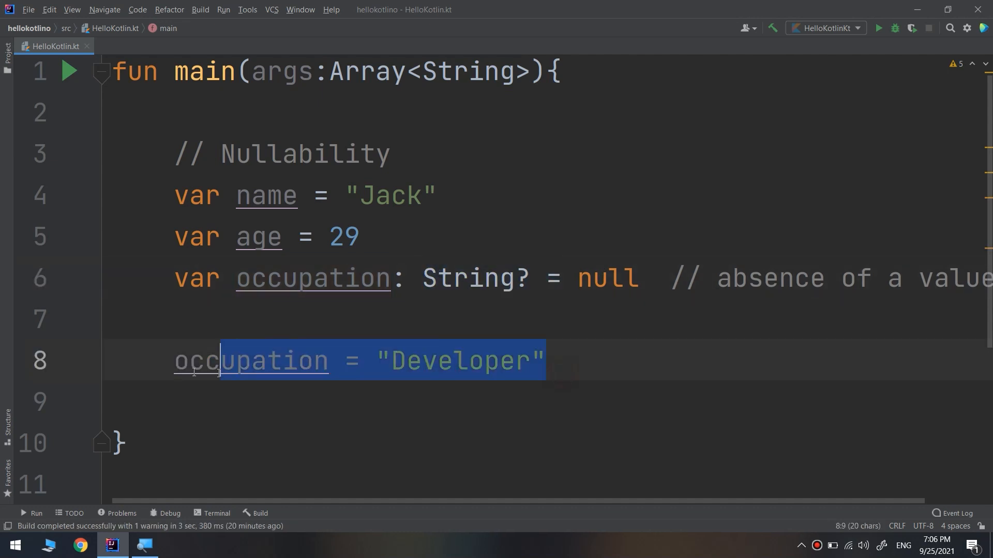
# Add print(occupation) after the assignment and run main so the console shows Developer
pyautogui.click(630, 364)
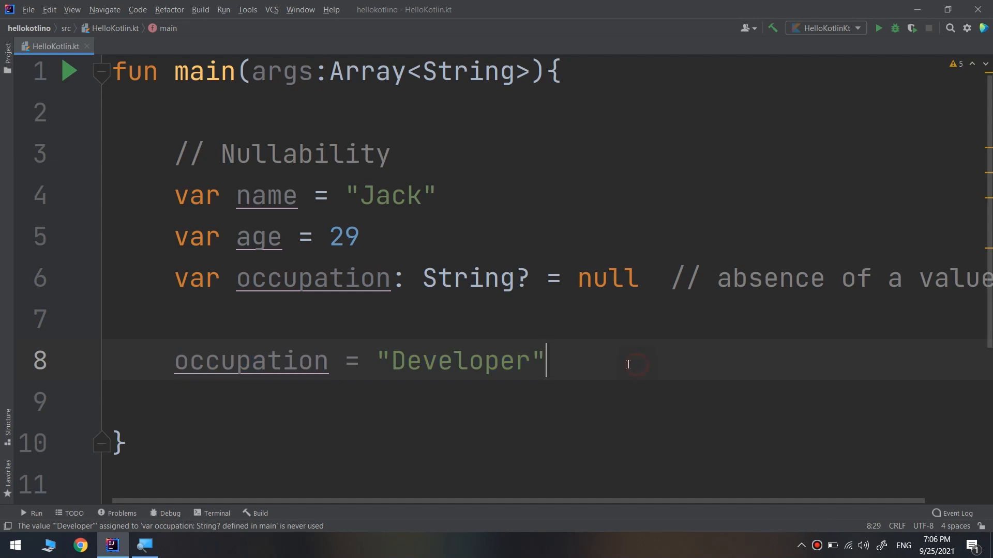
pyautogui.write('print(occupation')
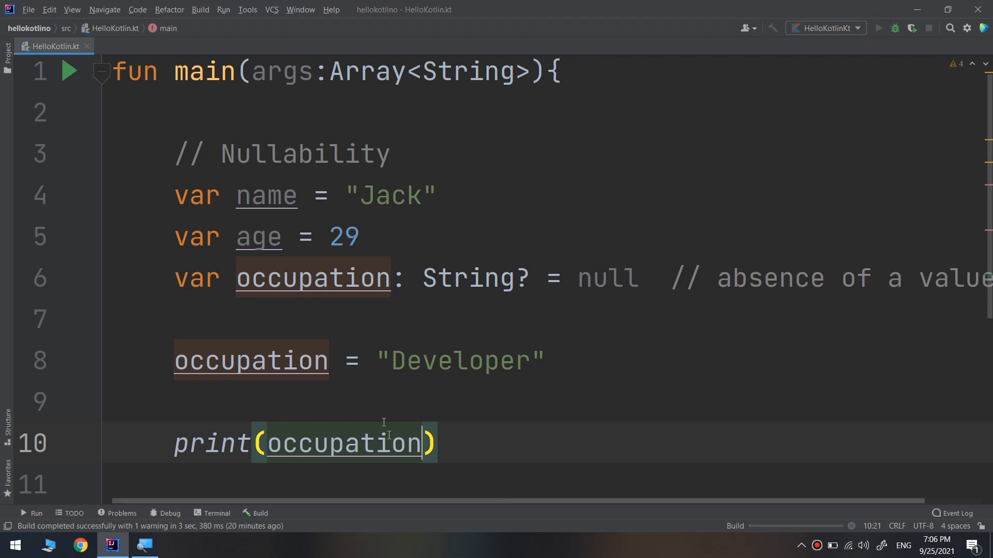
pyautogui.moveTo(109, 444)
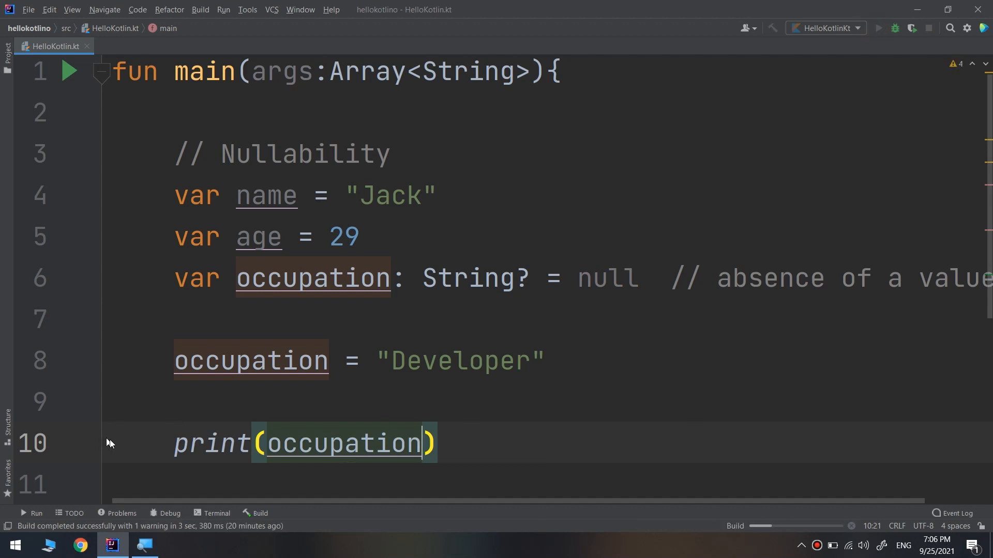
pyautogui.click(878, 28)
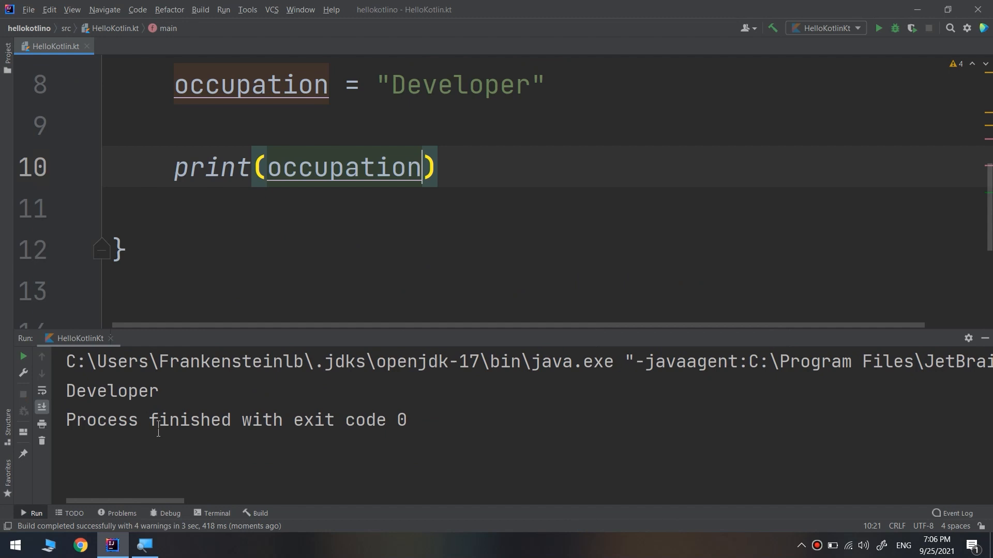